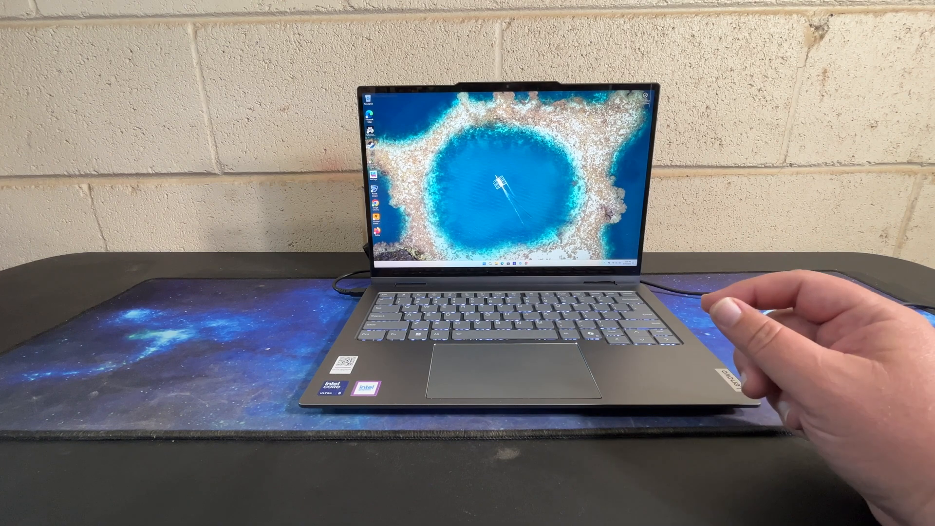
{"action": "mouse_move", "coordinate": [746, 334]}
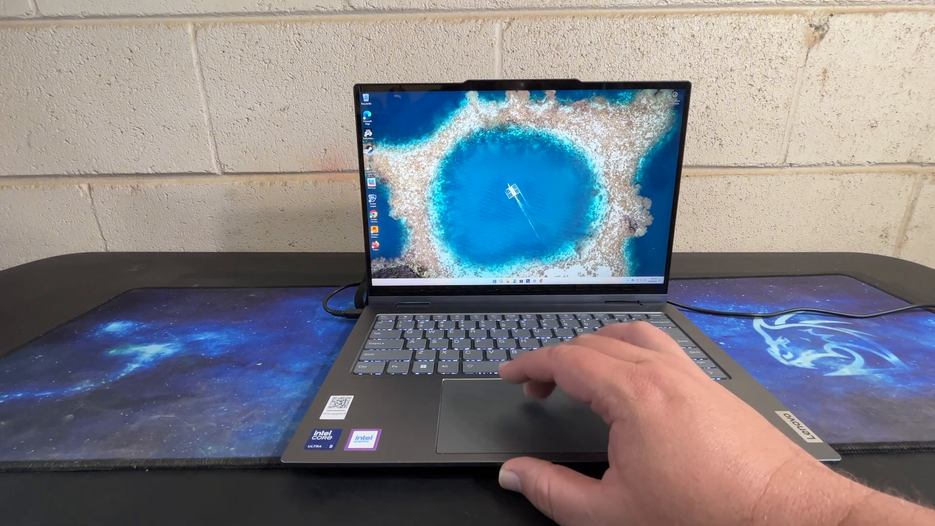
Step: Open a blank Notepad window over the desktop and type a short line
{"action": "left_click", "coordinate": [489, 279]}
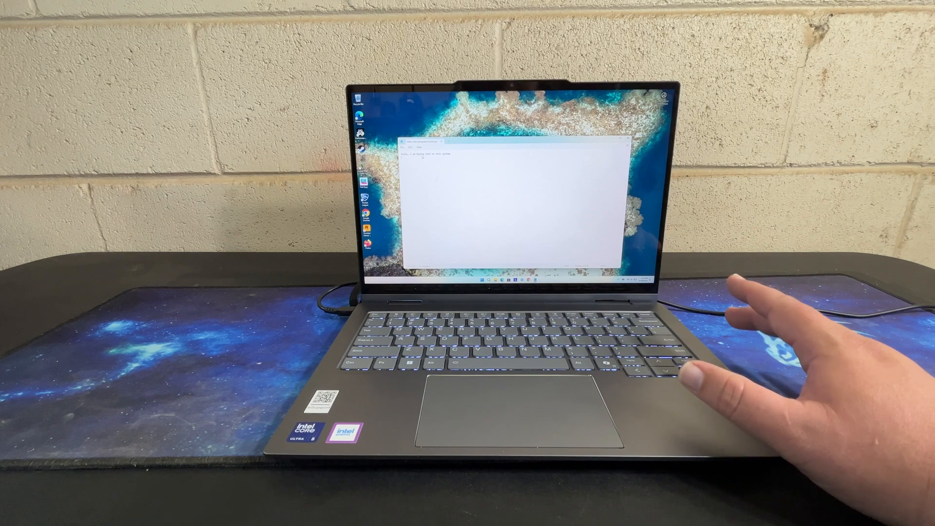
{"action": "mouse_move", "coordinate": [745, 358]}
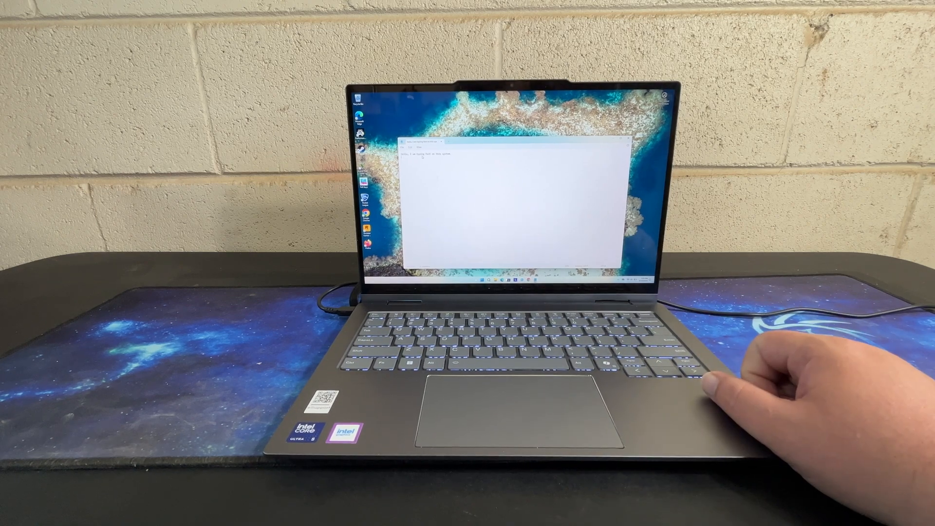